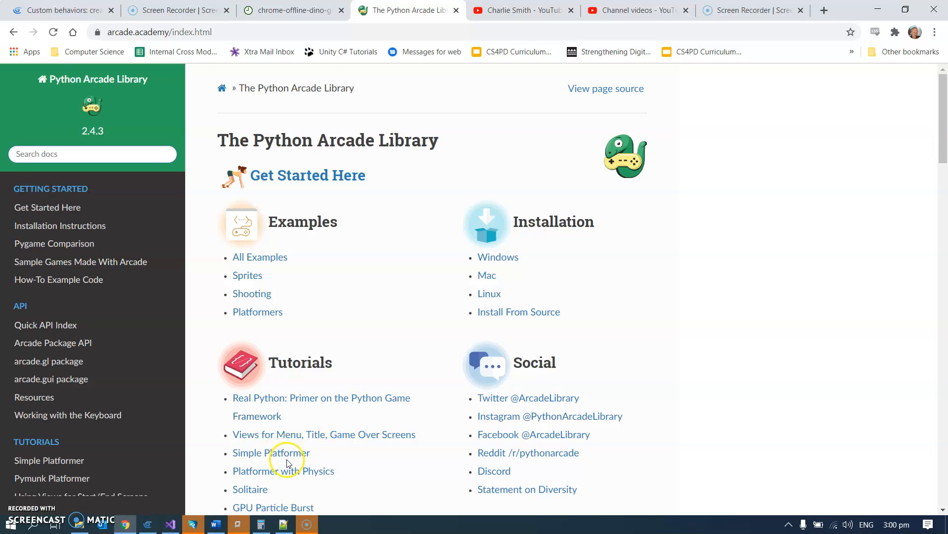
mouse_move(289, 466)
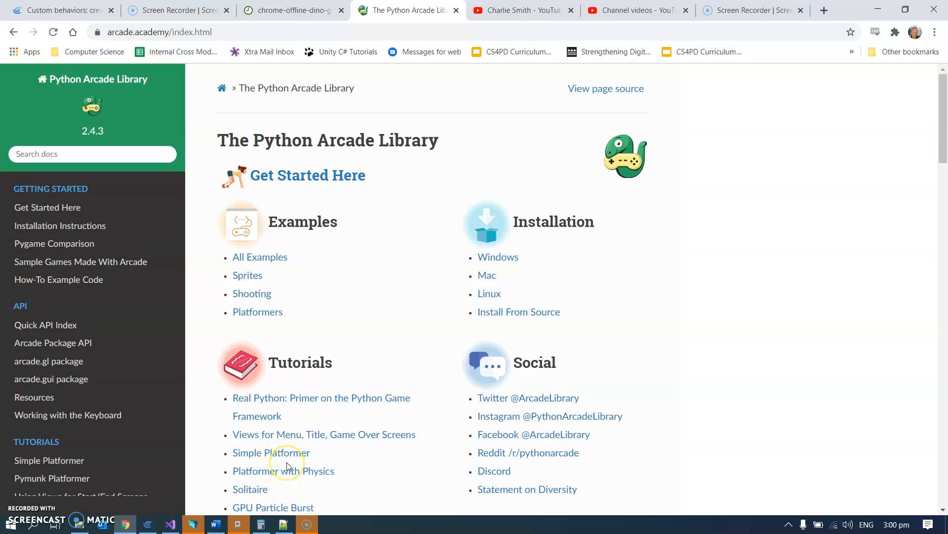
mouse_move(378, 192)
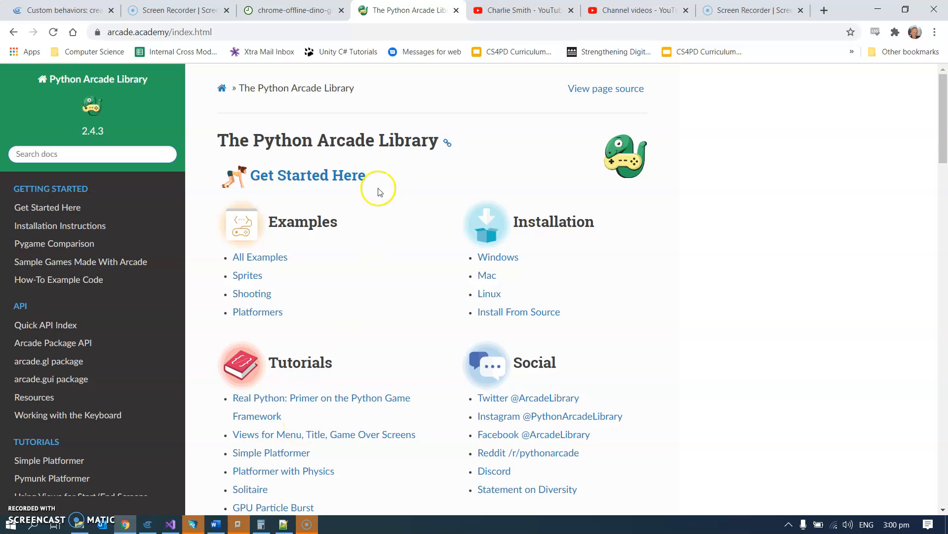
Switch Chrome from the Arcade documentation to the chrome-offline-dino-game image tab.
left_click(292, 11)
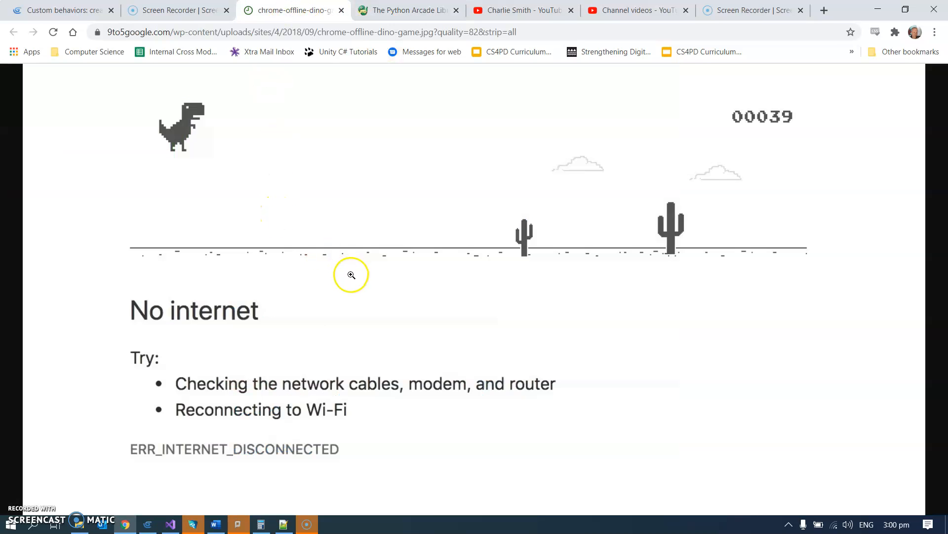
mouse_move(329, 323)
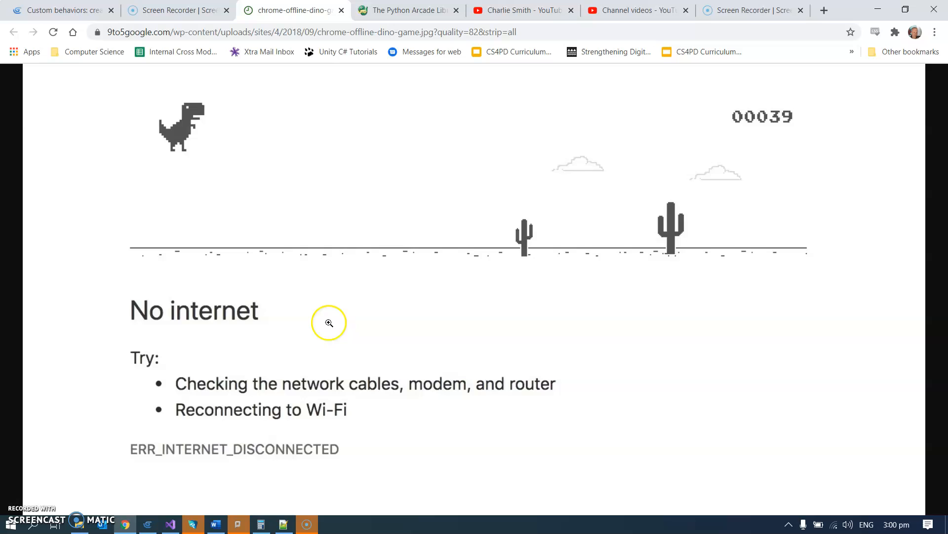
mouse_move(415, 326)
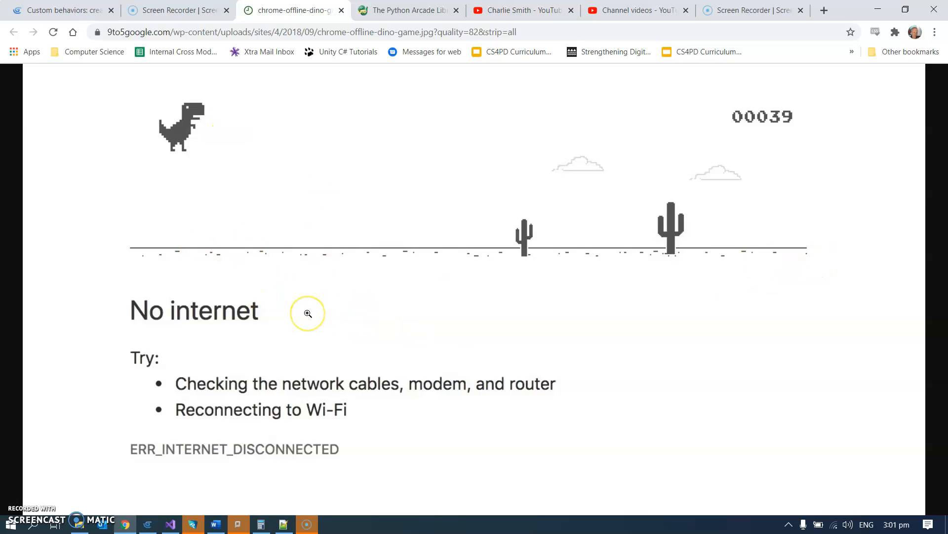
mouse_move(262, 506)
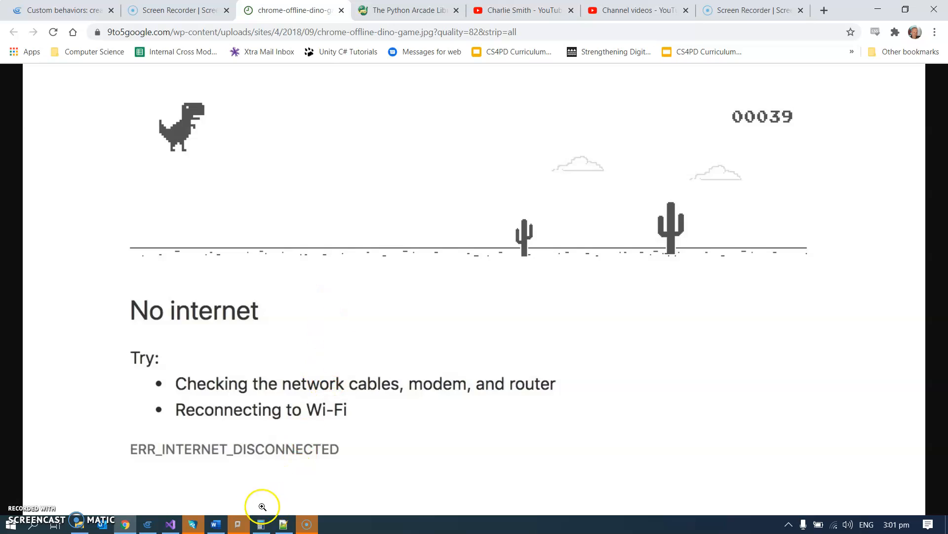
Review the Dinosaur jumper template's 1200 by 600 window size and 'Dinosaur jumper' title.
left_click(192, 523)
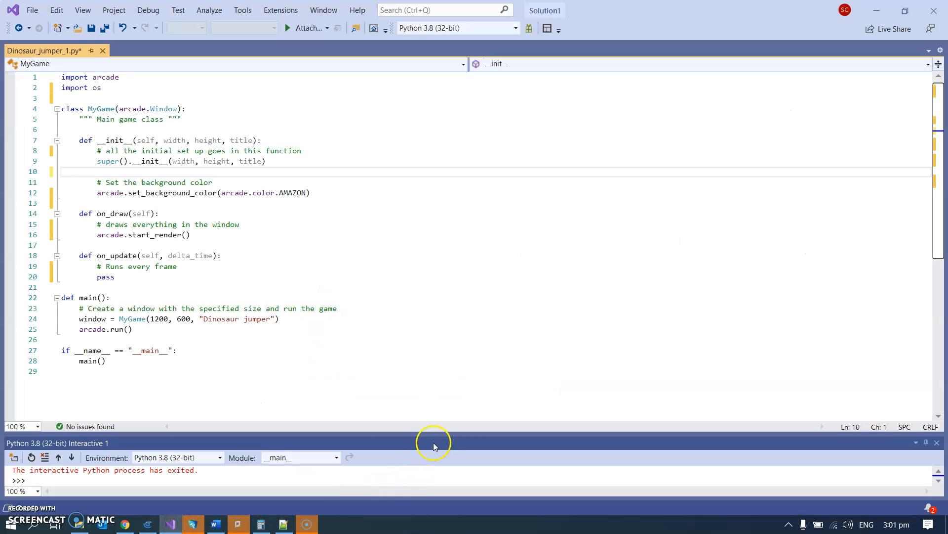
mouse_move(375, 401)
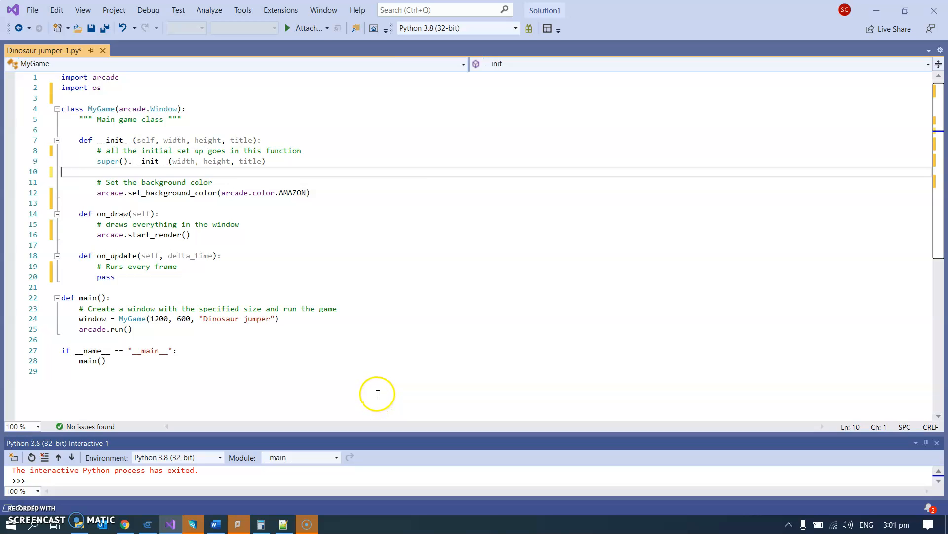
mouse_move(374, 385)
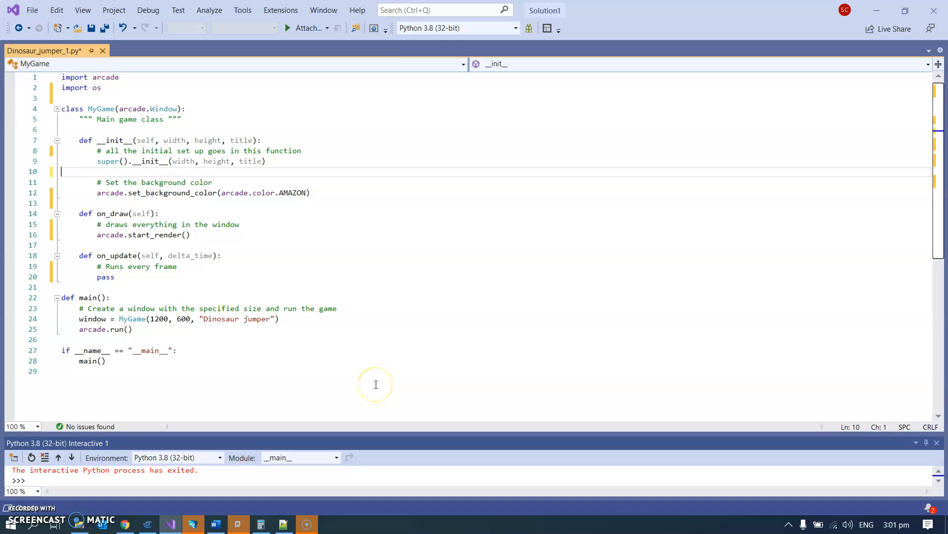
mouse_move(199, 295)
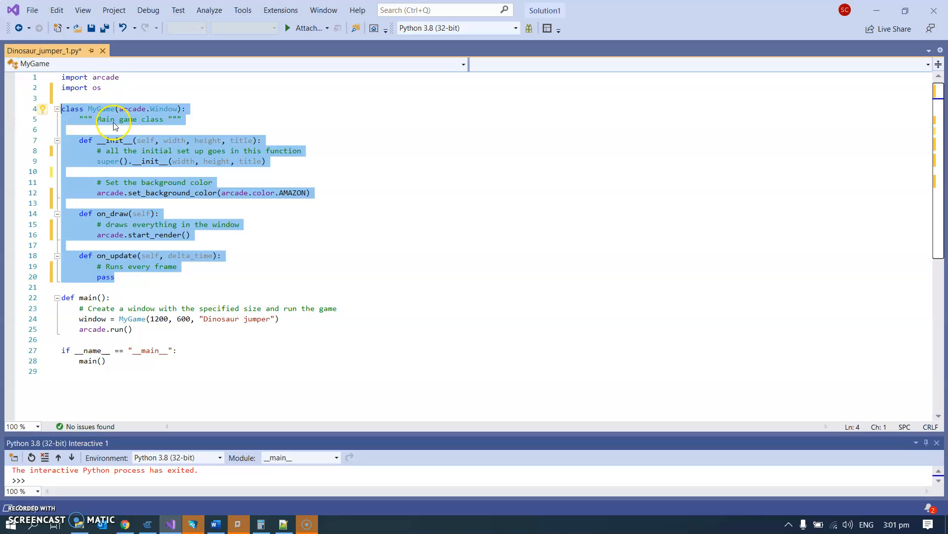
mouse_move(121, 273)
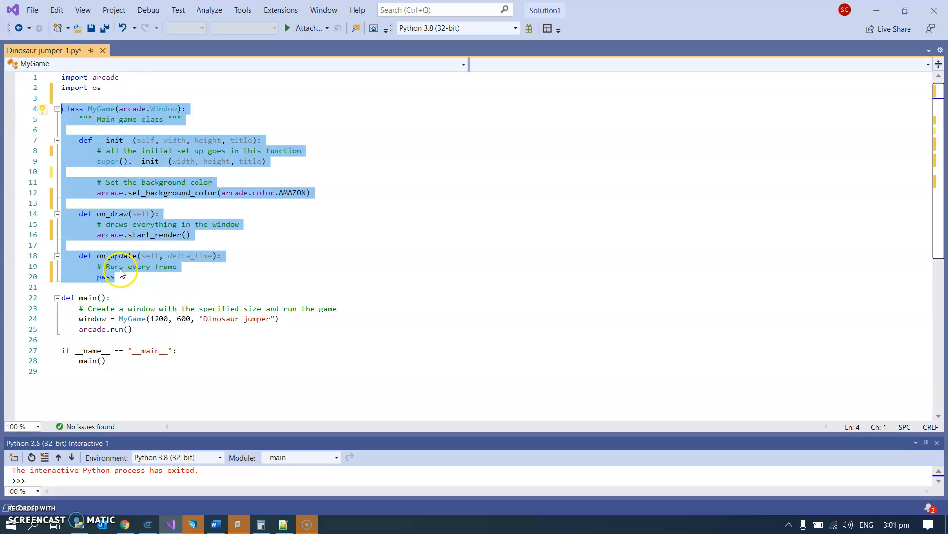
left_click(92, 286)
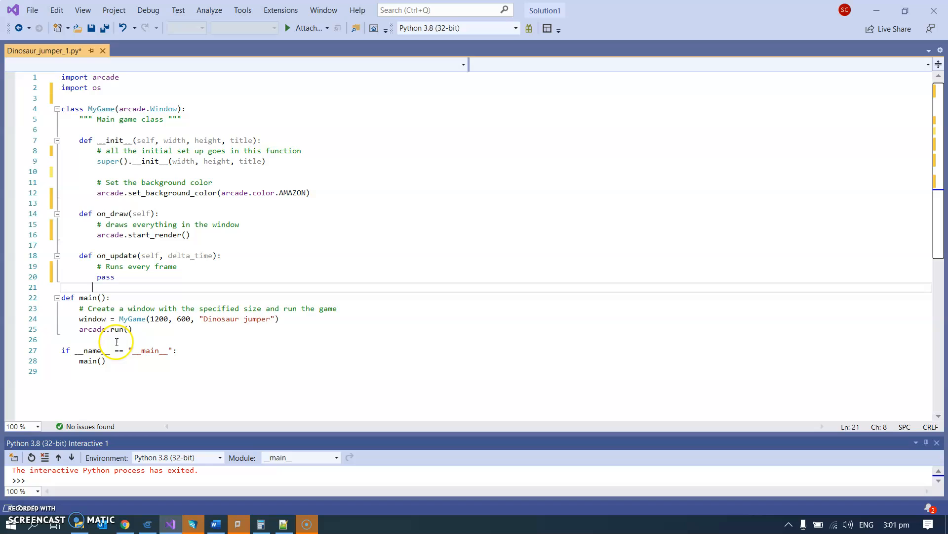
mouse_move(118, 361)
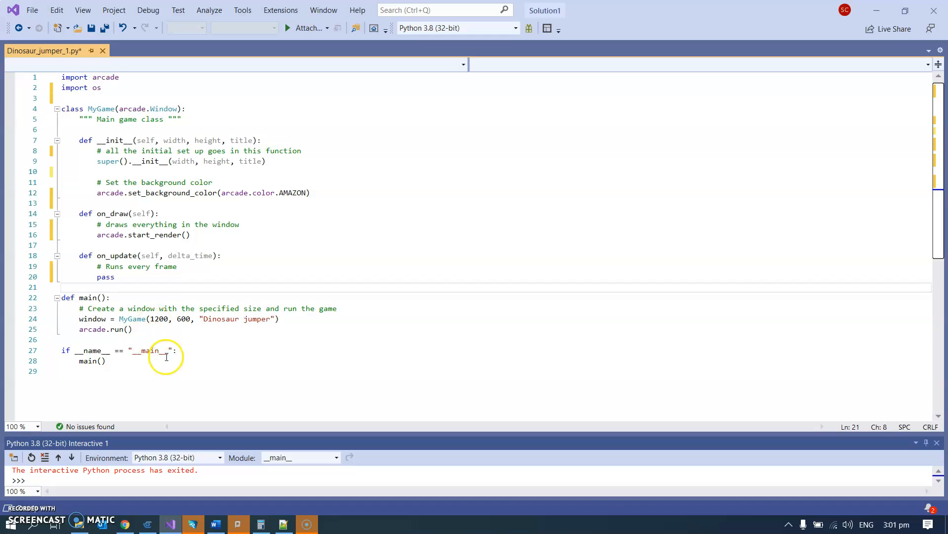
double_click(158, 318)
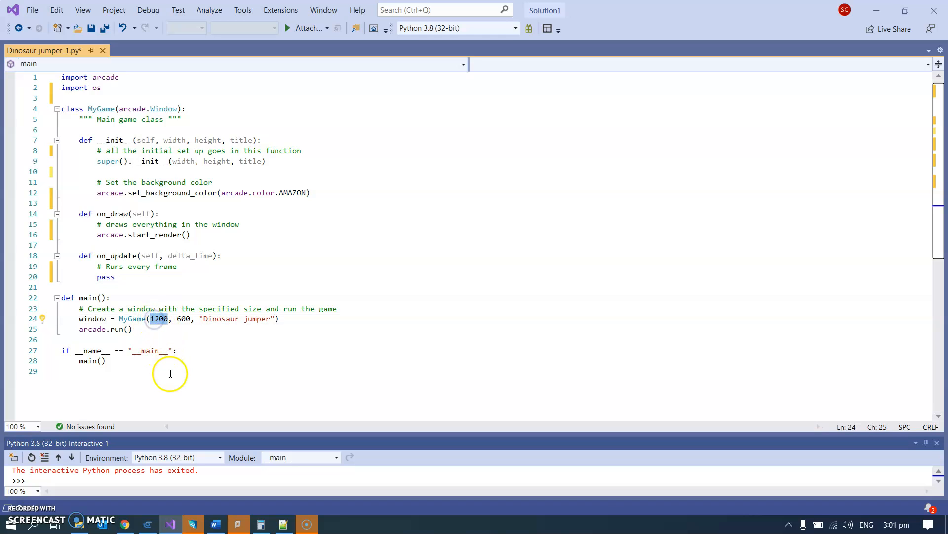
double_click(183, 319)
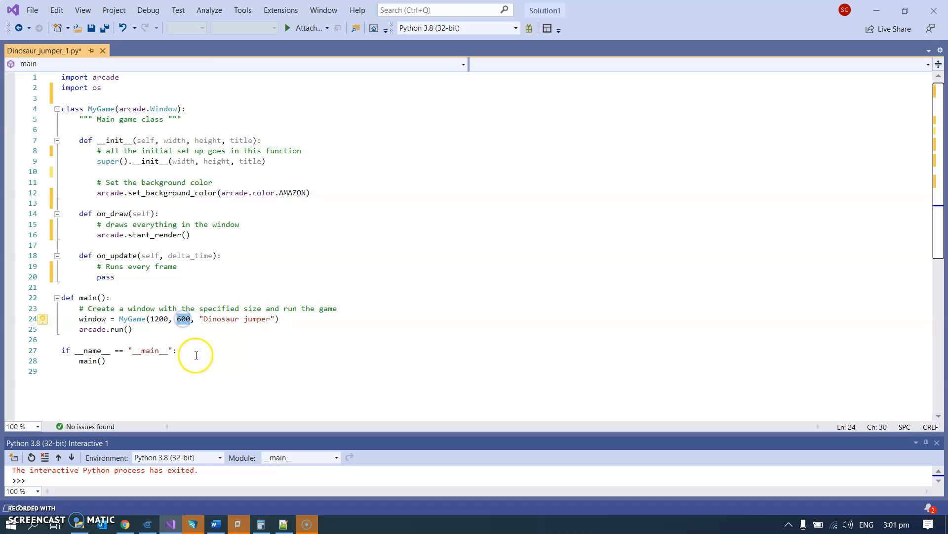
double_click(237, 319)
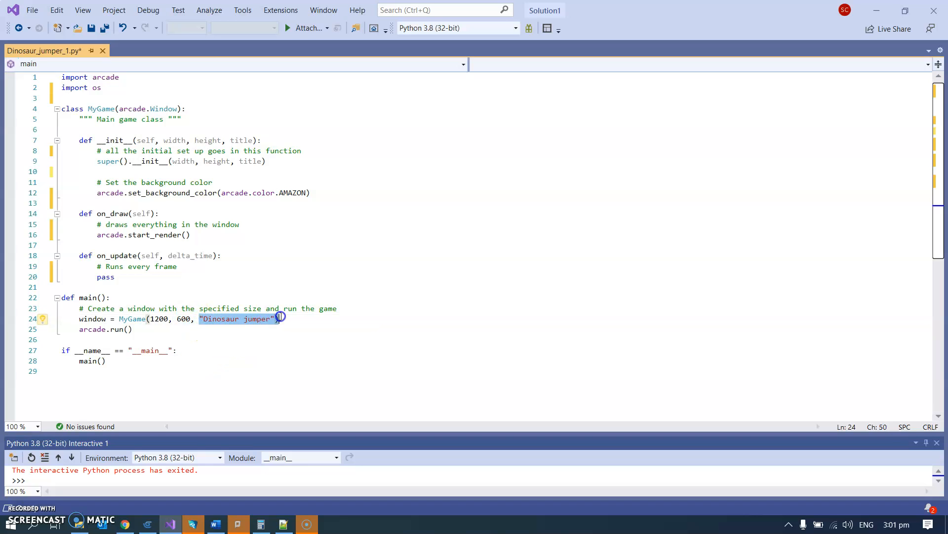
left_click(245, 319)
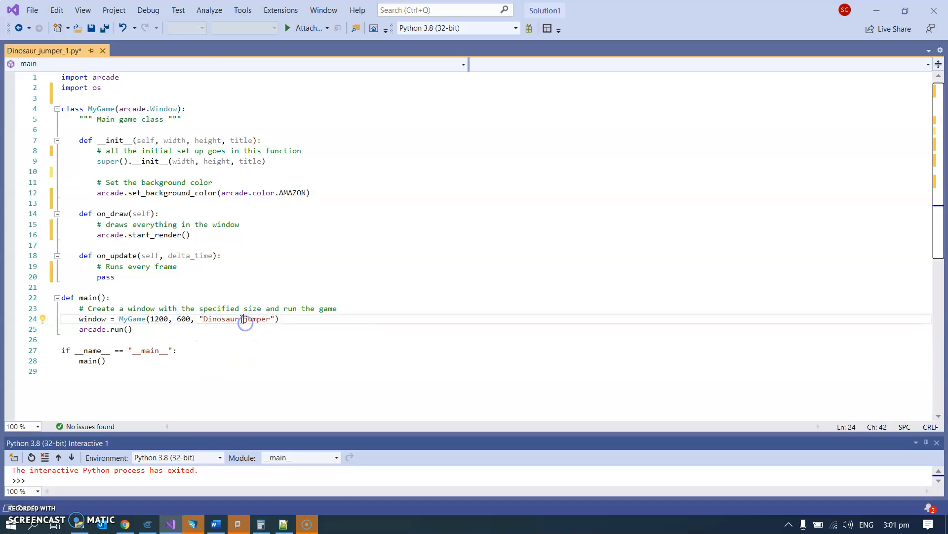
Save Dinosaur_jumper_1.py, run it, and close the green game window.
left_click(271, 119)
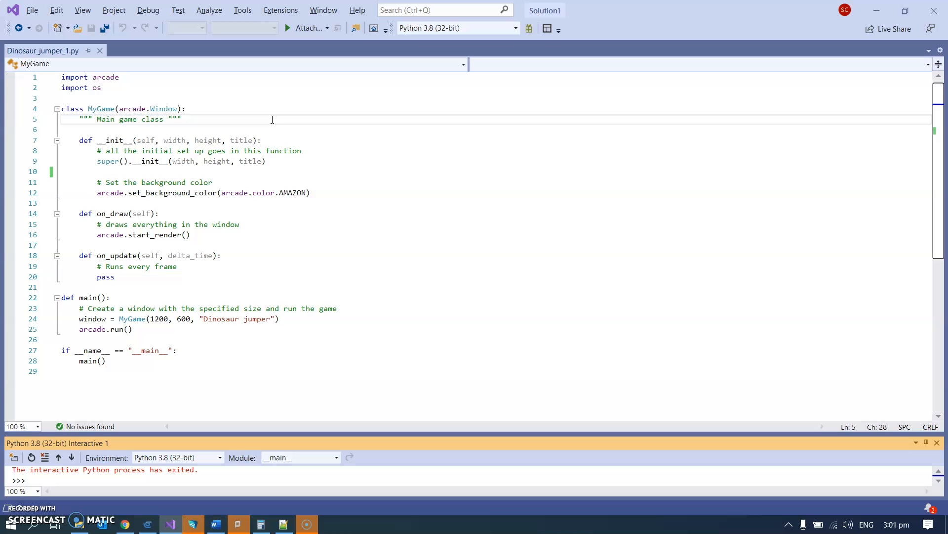
mouse_move(323, 210)
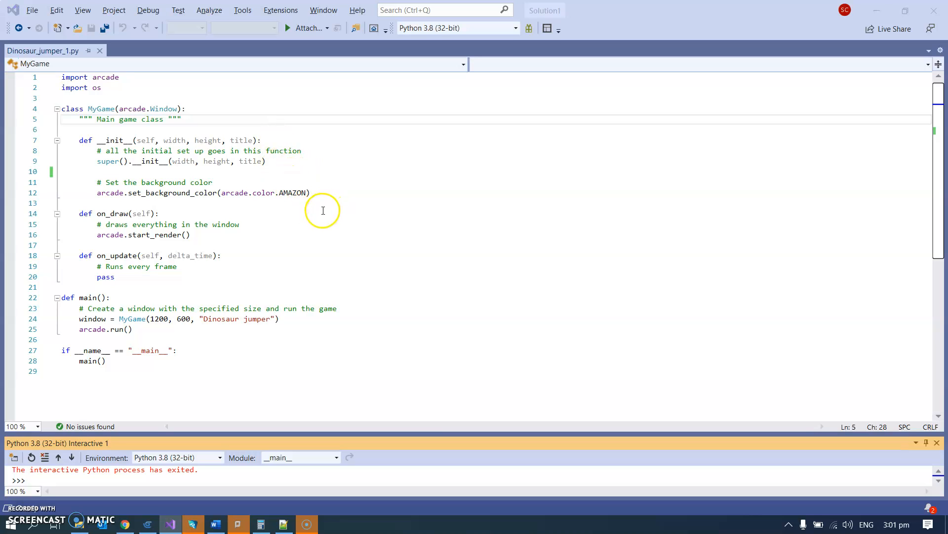
left_click(288, 27)
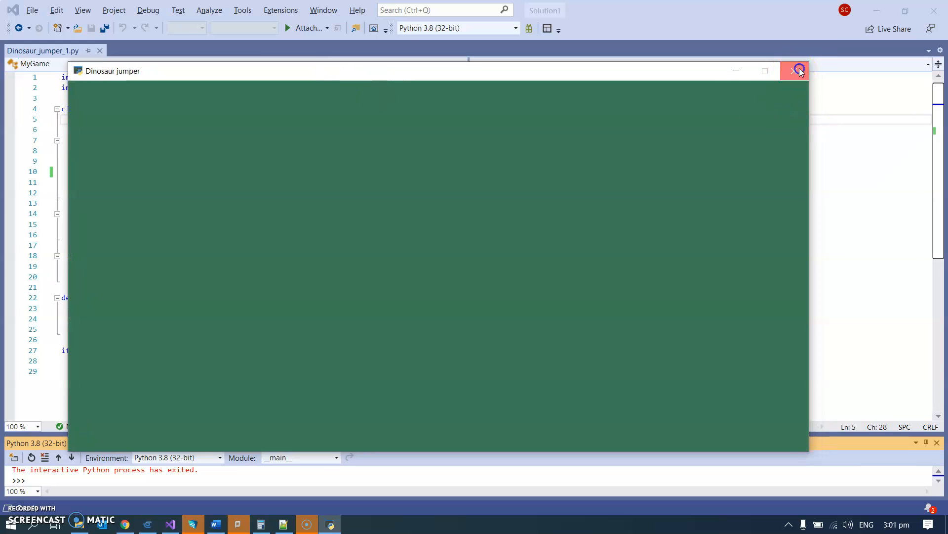
left_click(797, 70)
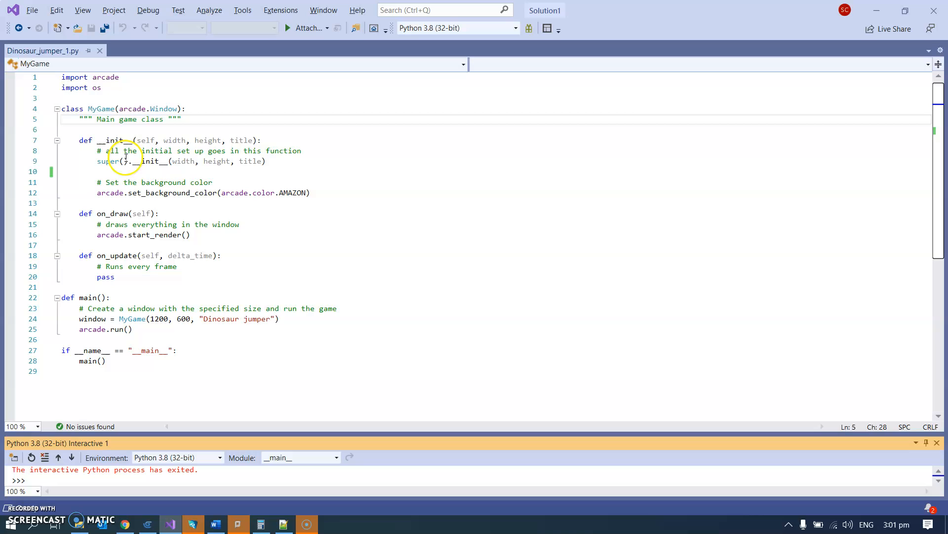
mouse_move(94, 183)
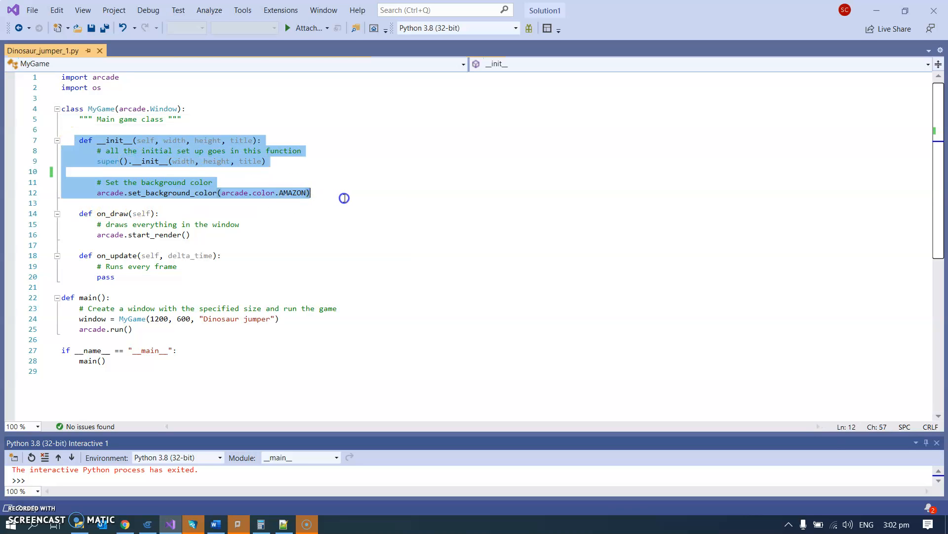
mouse_move(348, 198)
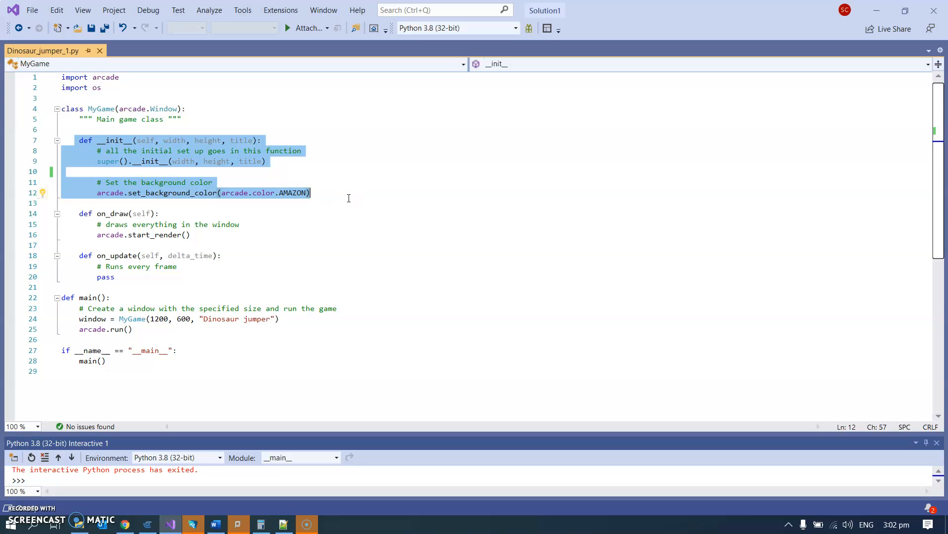
mouse_move(138, 156)
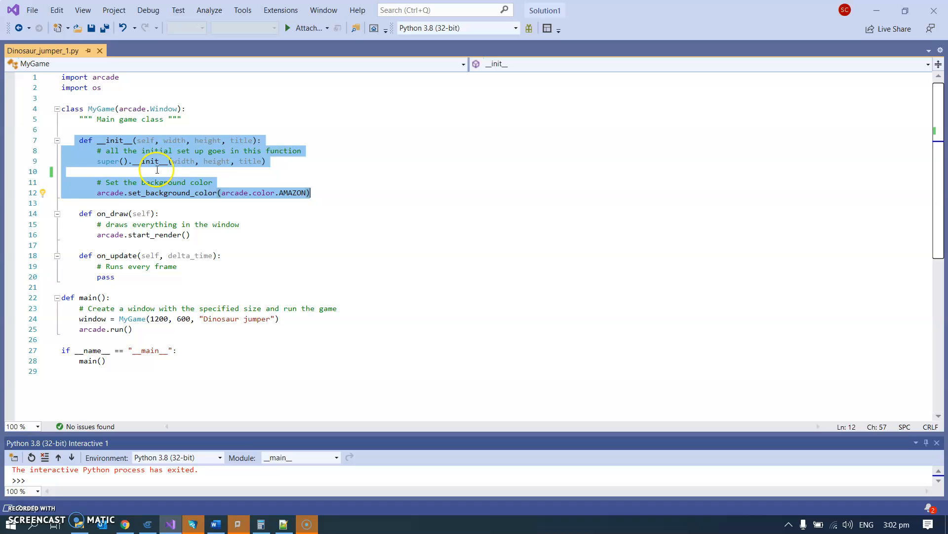
left_click(184, 172)
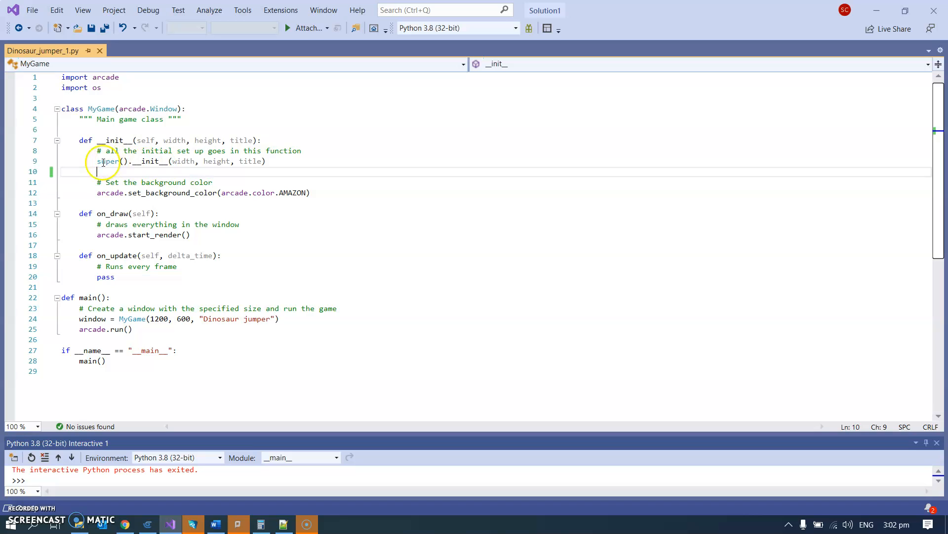
left_click_drag(78, 140, 310, 192)
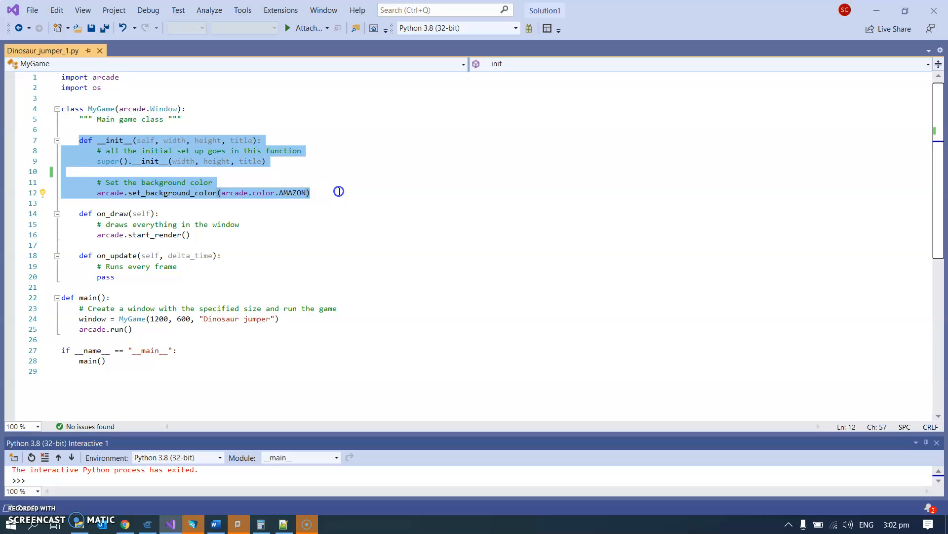
left_click(126, 277)
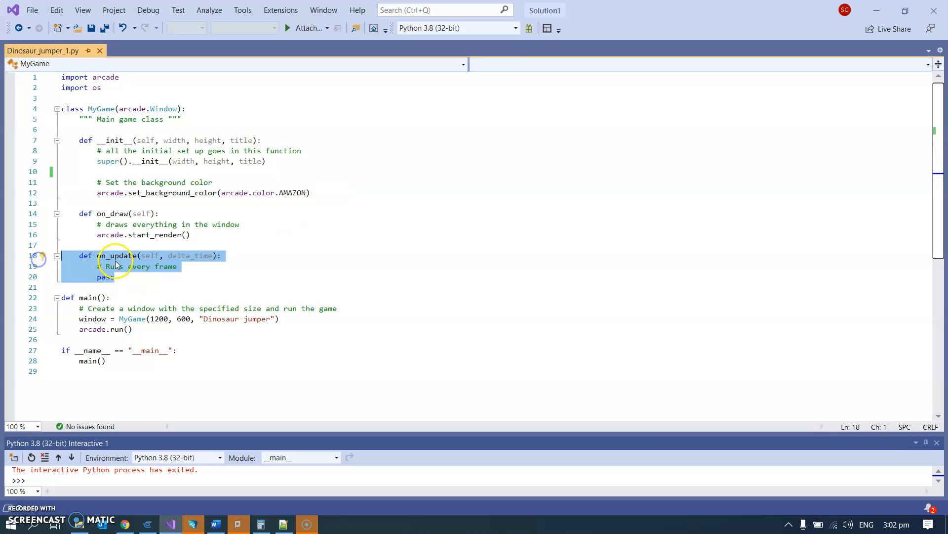
mouse_move(167, 279)
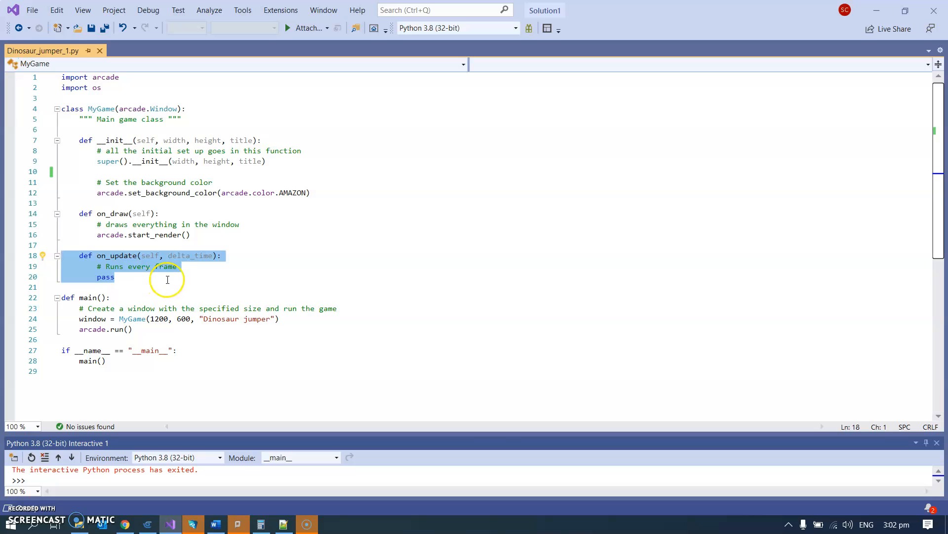
mouse_move(175, 278)
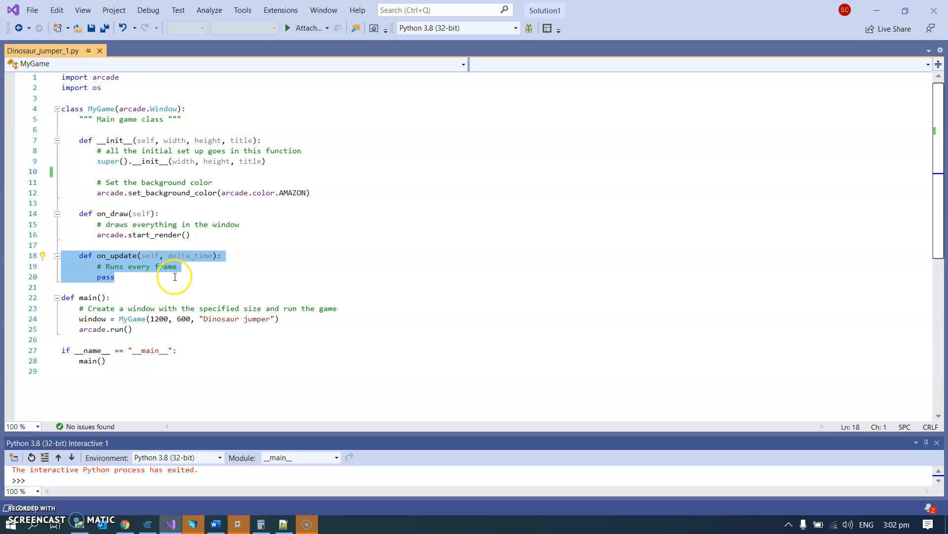
mouse_move(194, 271)
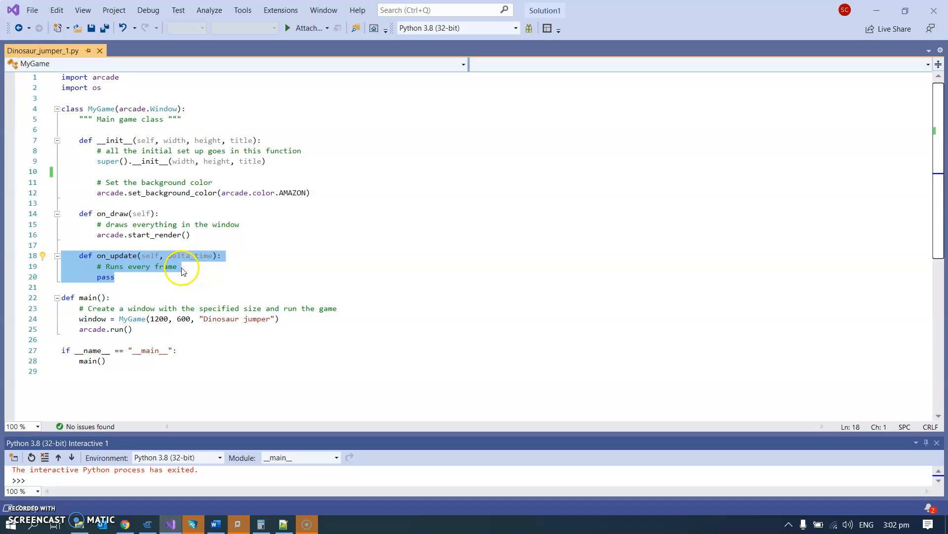
left_click(191, 266)
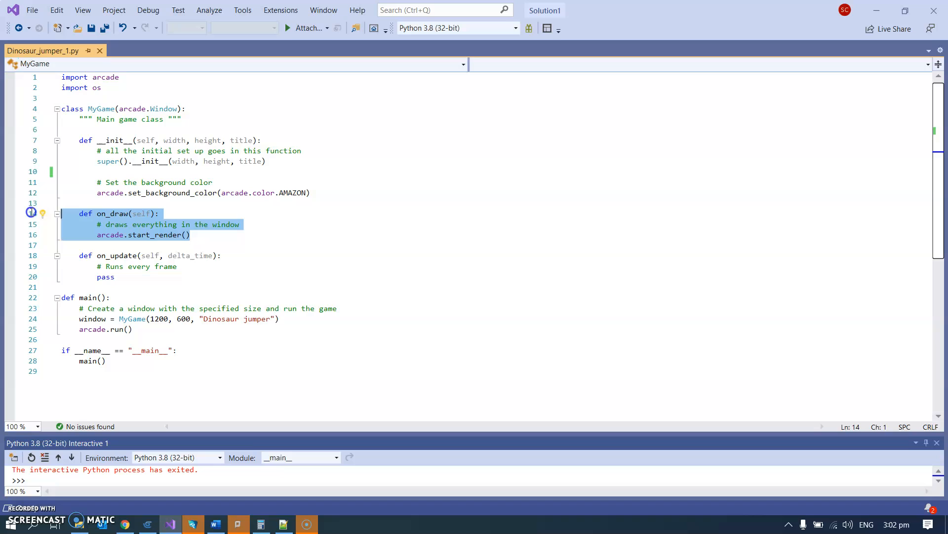
mouse_move(201, 237)
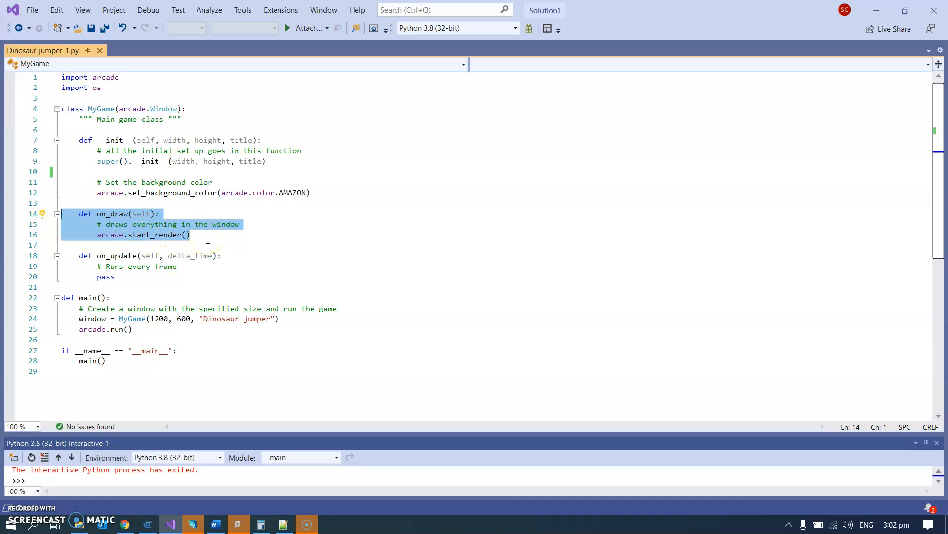
mouse_move(265, 294)
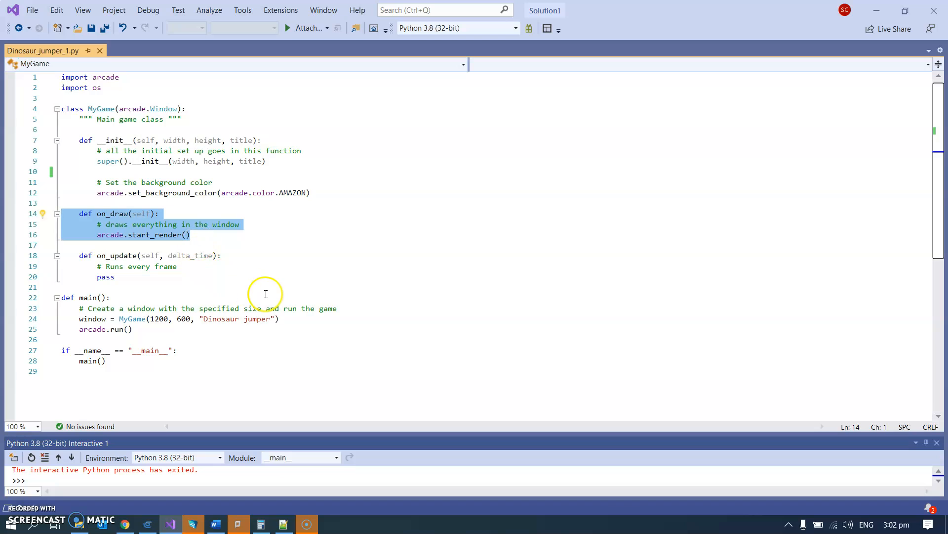
left_click(189, 235)
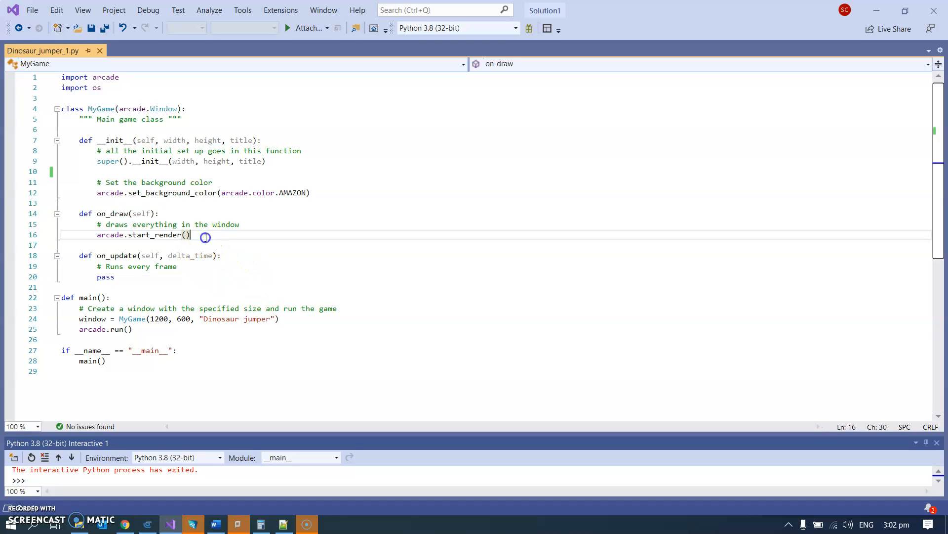
mouse_move(138, 282)
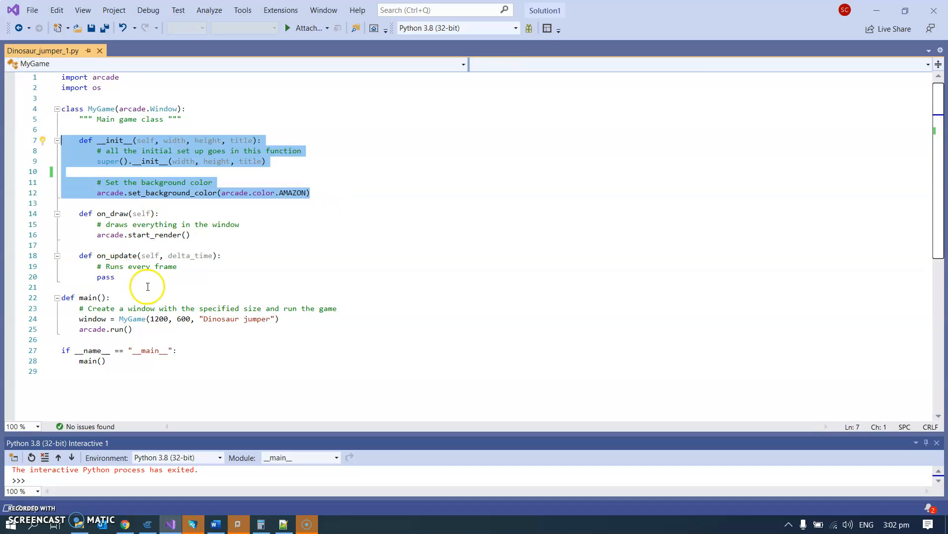
mouse_move(126, 277)
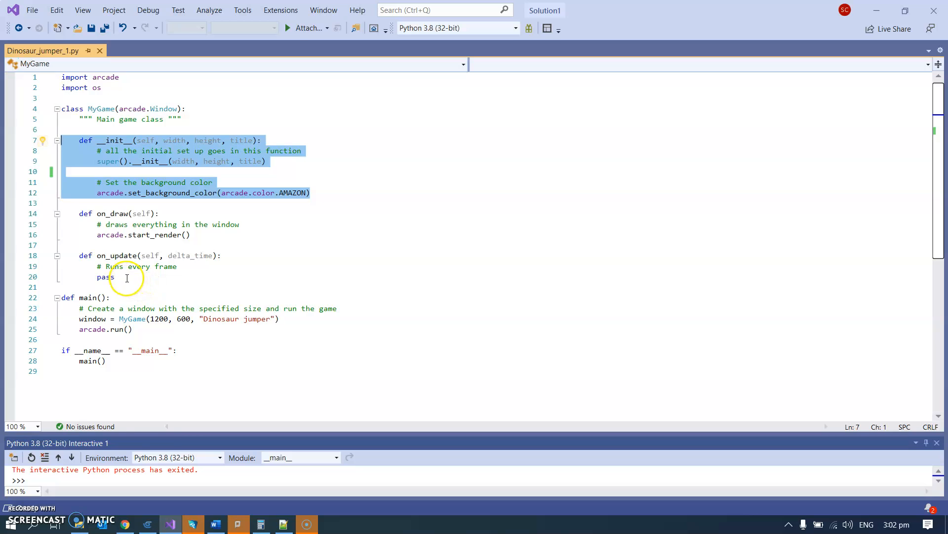
mouse_move(154, 433)
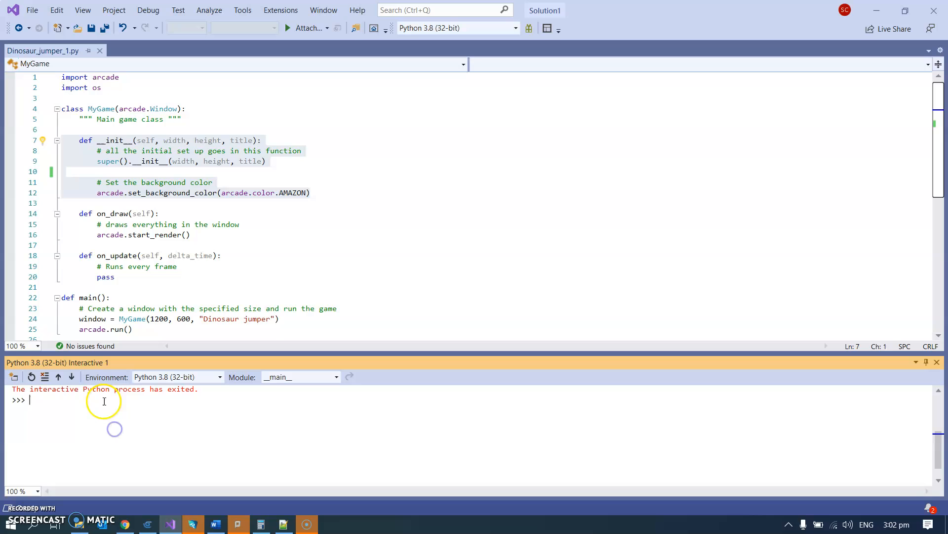
mouse_move(127, 265)
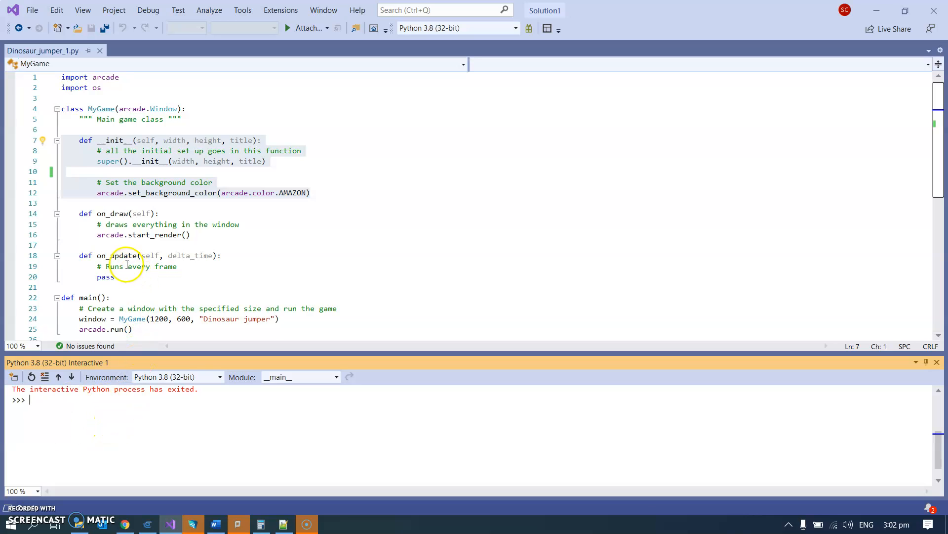
Replace pass in on_update with print("Hello World"), run the game, then close it.
double_click(105, 277)
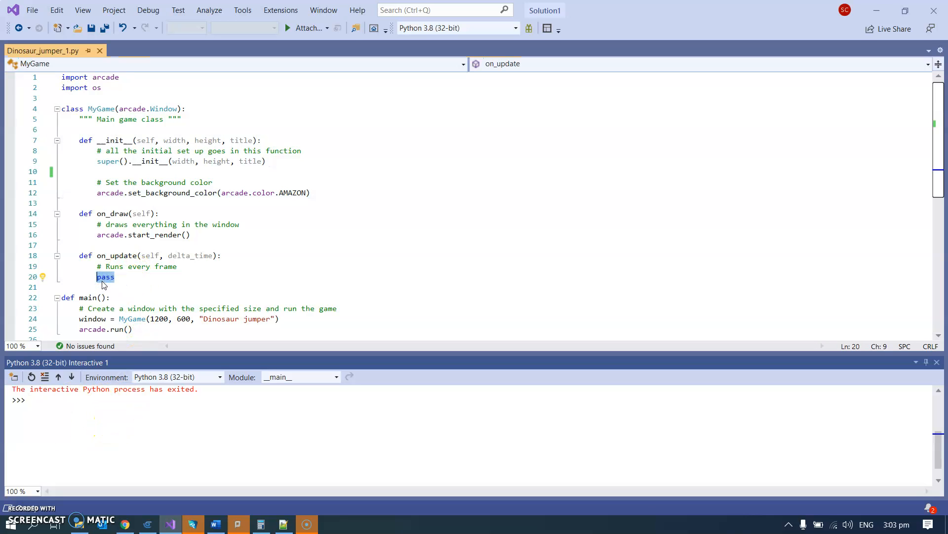
type("print(")
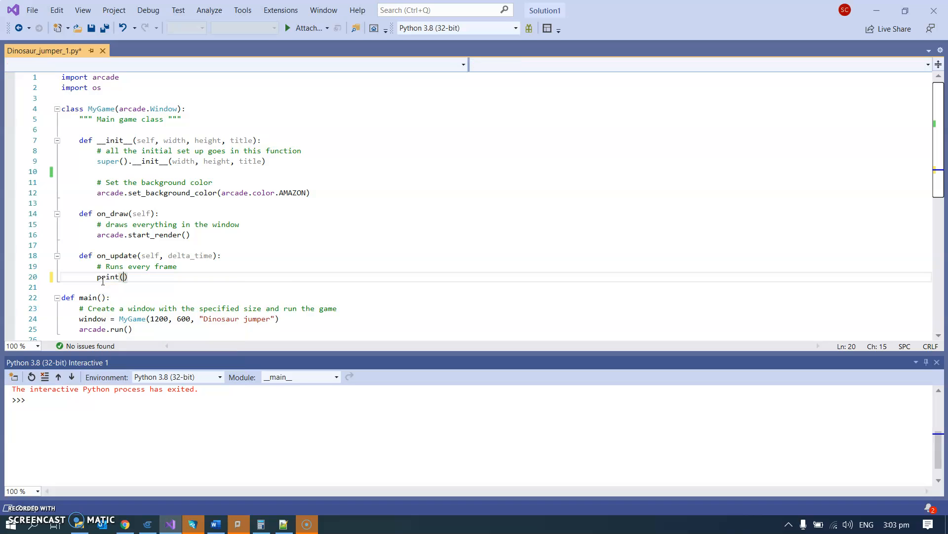
type("\"")
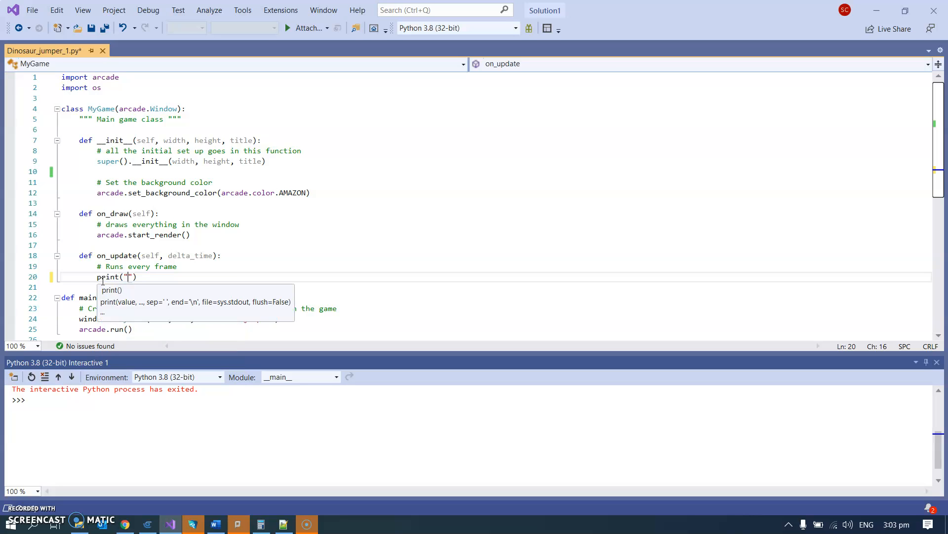
type("Hello")
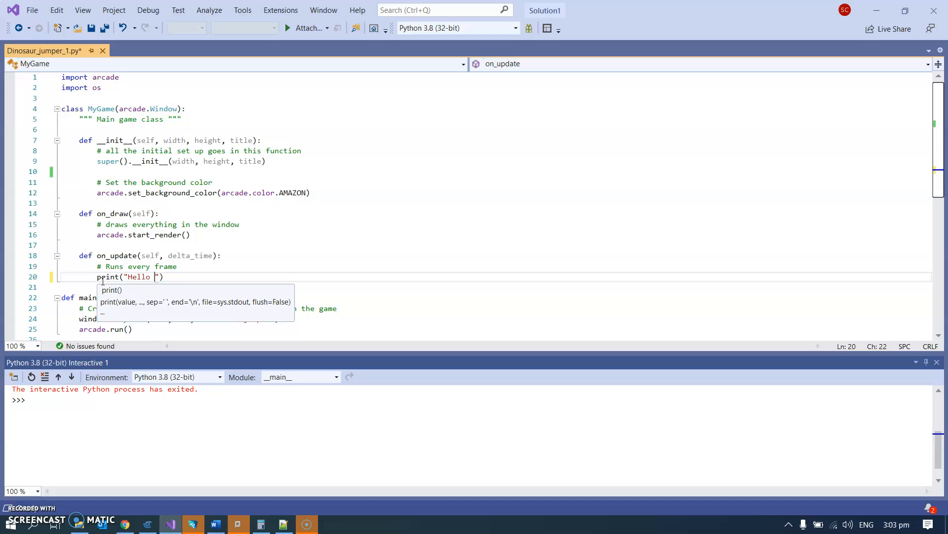
type("World")
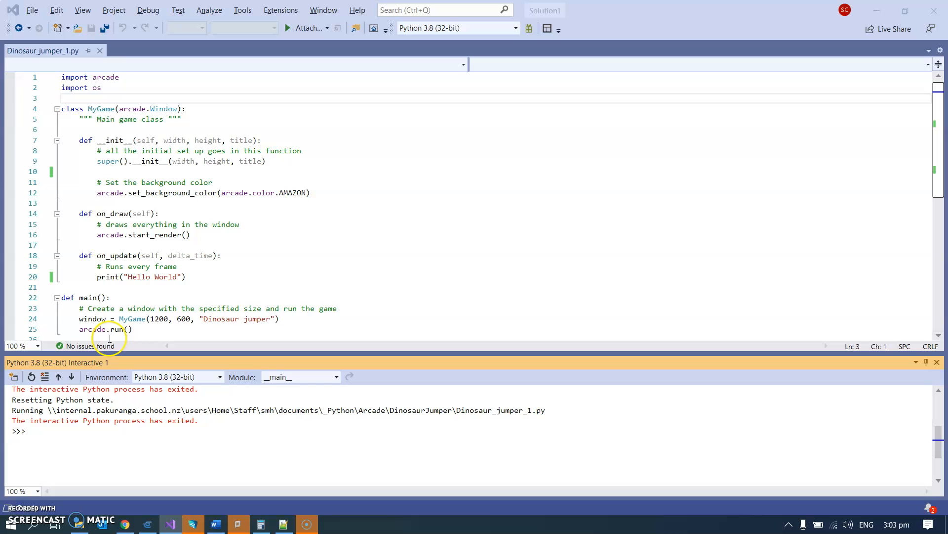
left_click(288, 28)
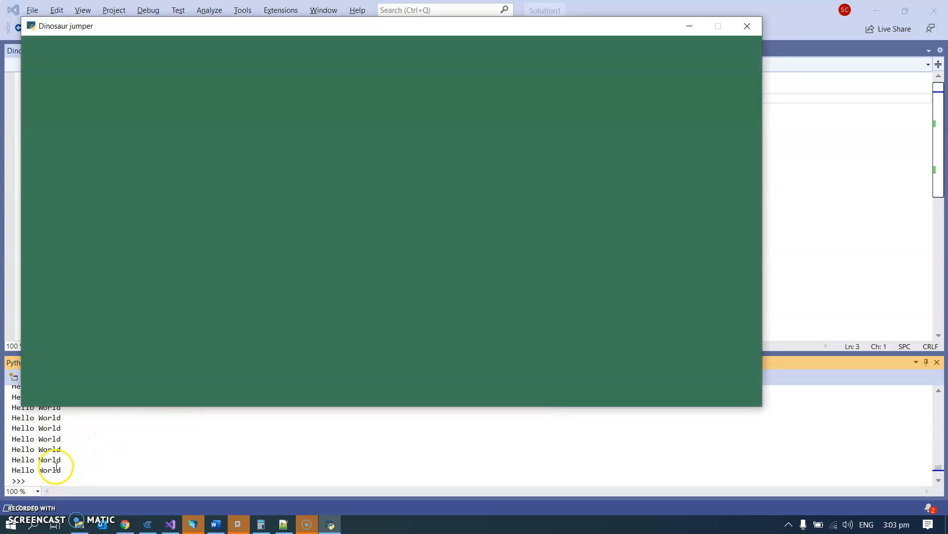
left_click(747, 26)
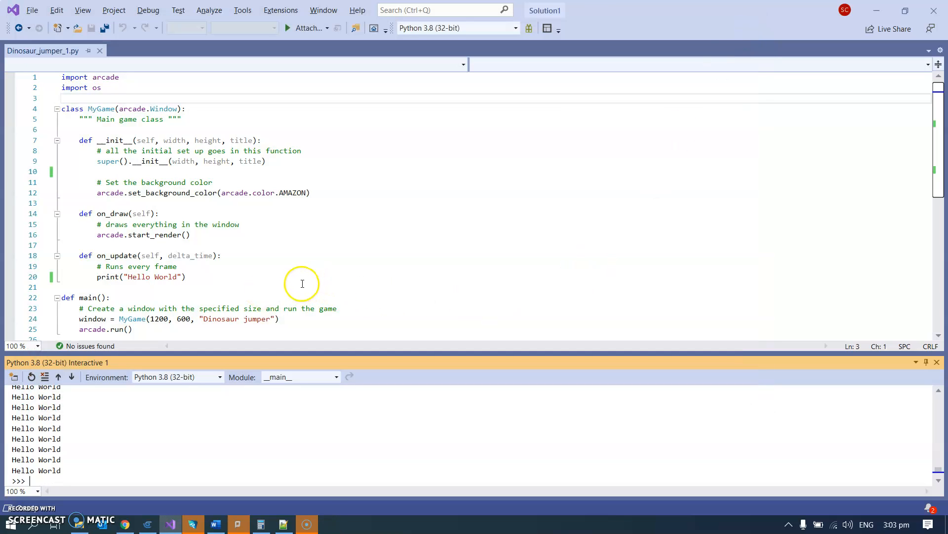
mouse_move(269, 224)
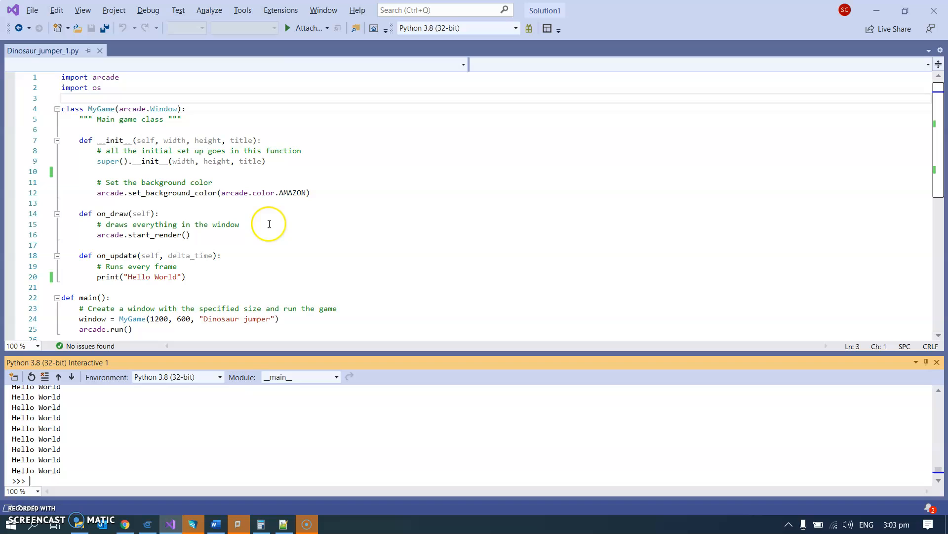
mouse_move(114, 175)
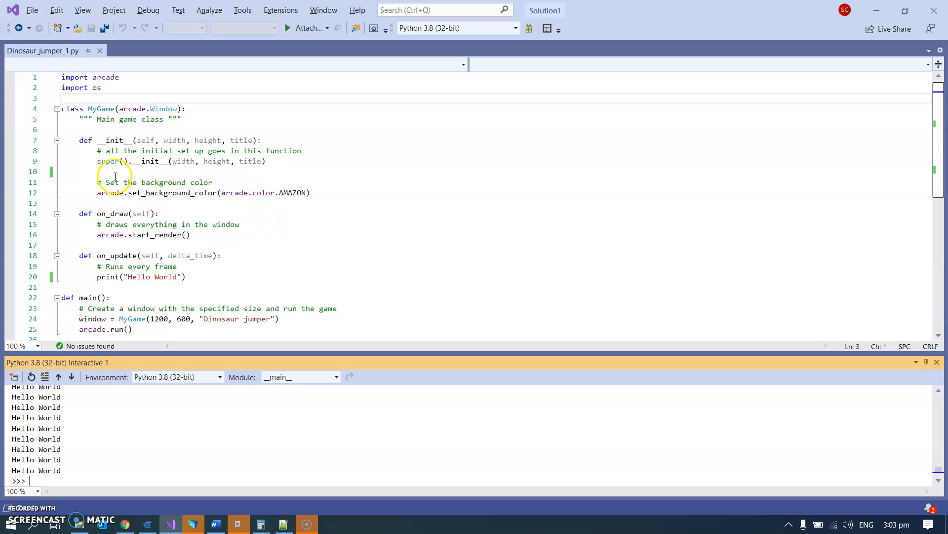
Add a self.counter attribute below the super call in __init__.
left_click(98, 171)
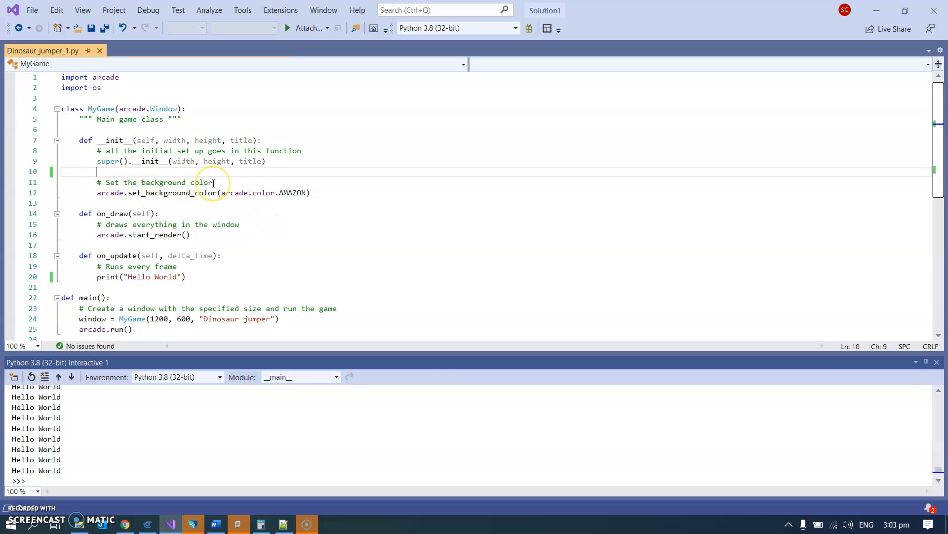
key("enter")
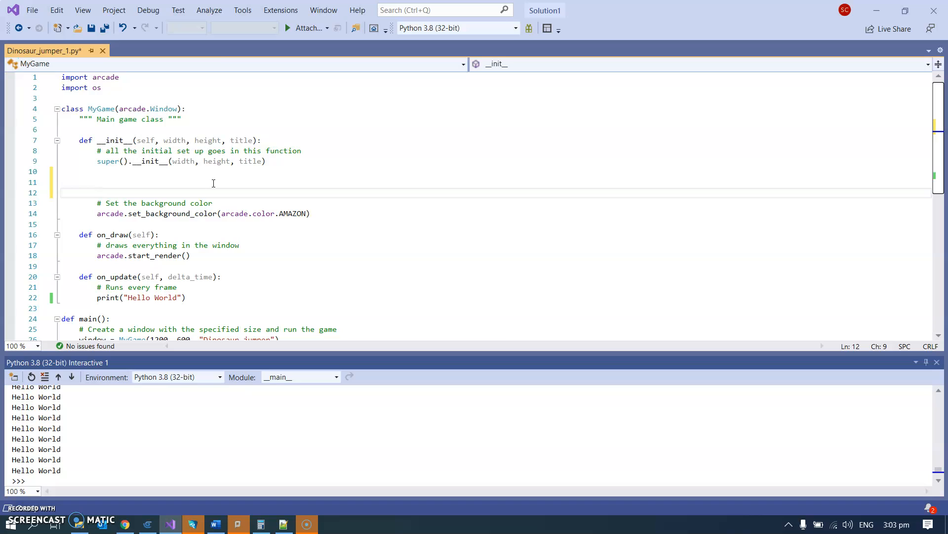
type("s")
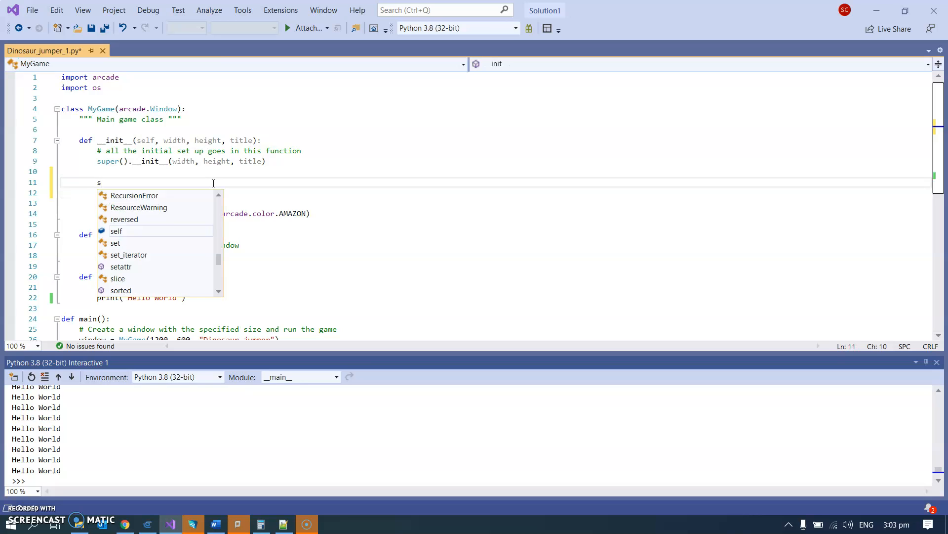
type("elf.counter = 1")
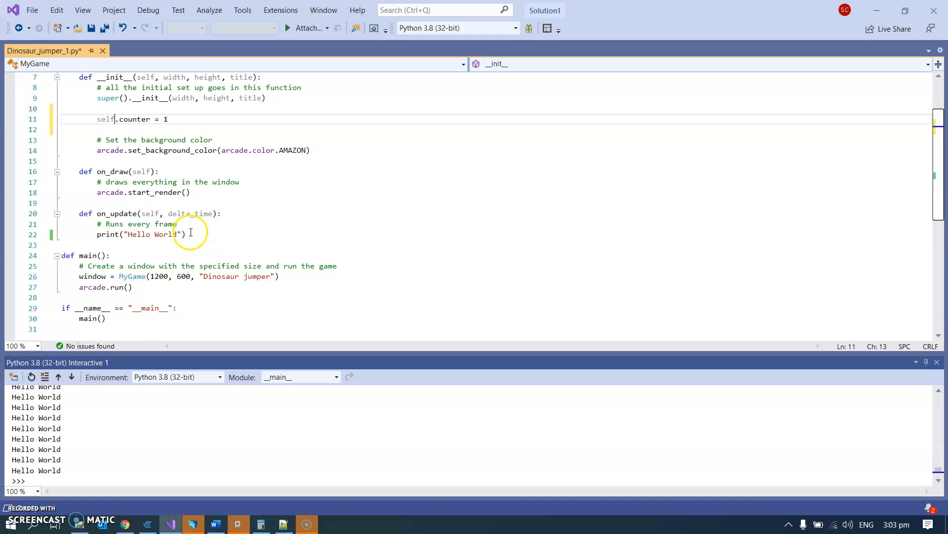
Add a self.counter line under the 'Runs every frame' comment in on_update.
left_click(178, 224)
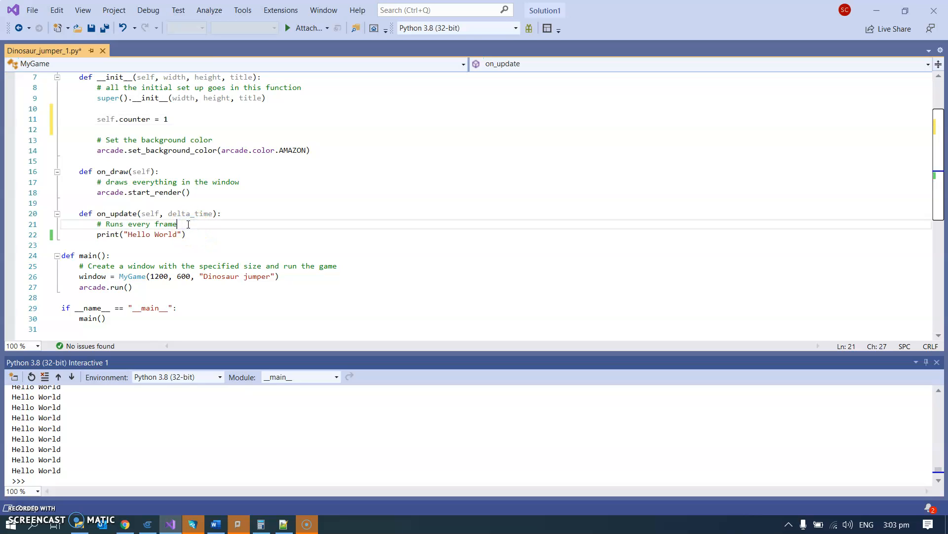
type("self")
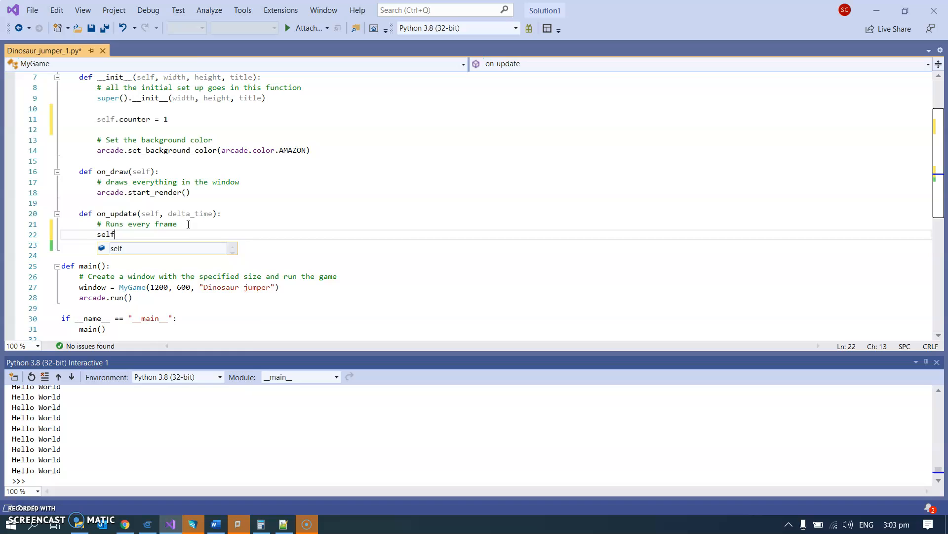
type(".counter == 1")
left_click(167, 245)
type("print(\"Hello World")
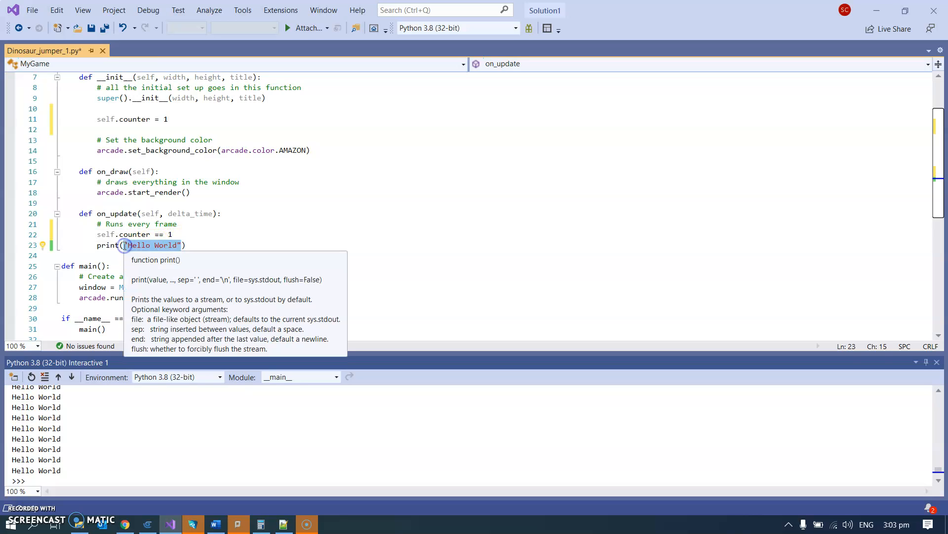
type("self.)")
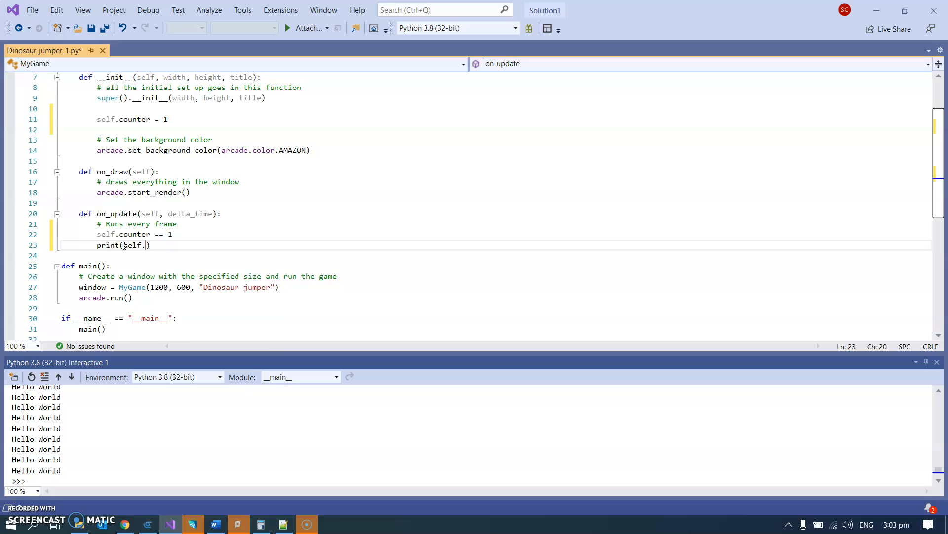
type("counter")
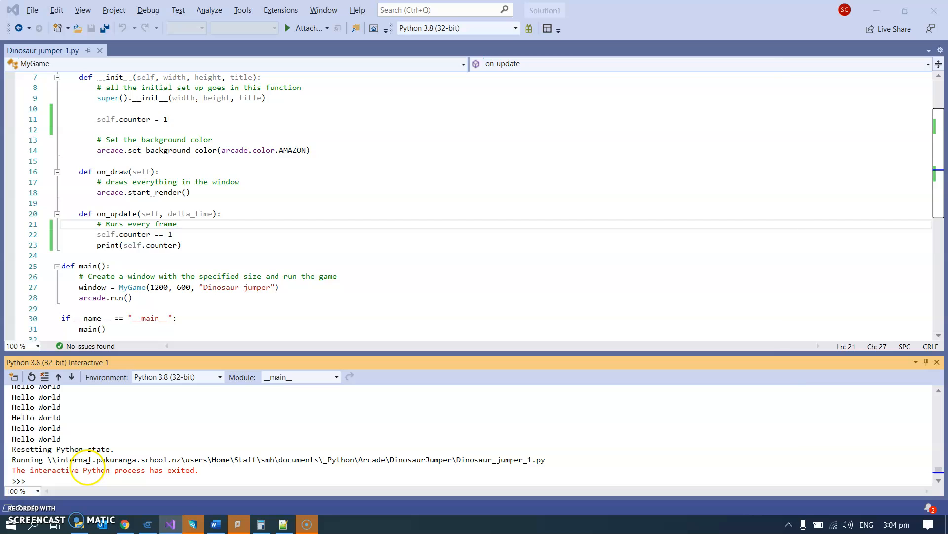
Run the game, watch 1 print repeatedly, then close the Dinosaur jumper window.
left_click(287, 28)
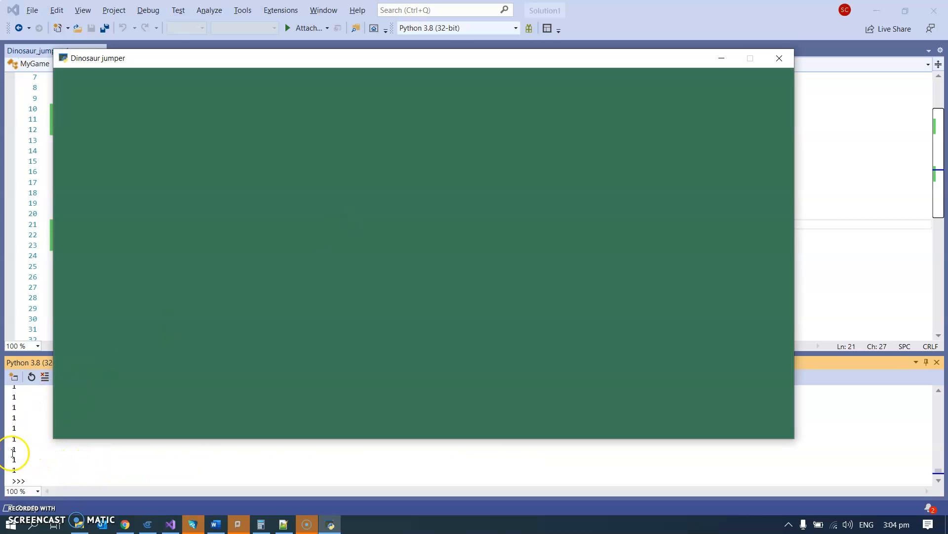
mouse_move(677, 115)
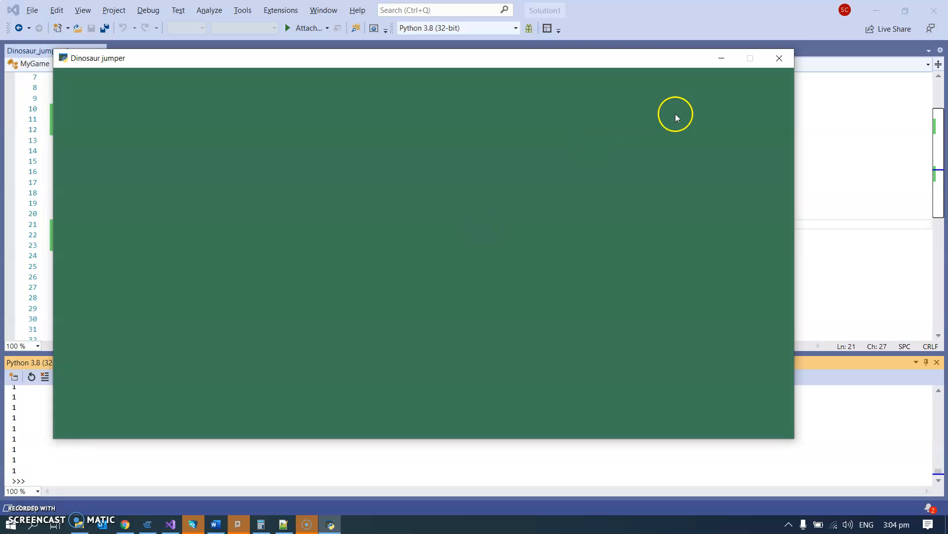
left_click(779, 58)
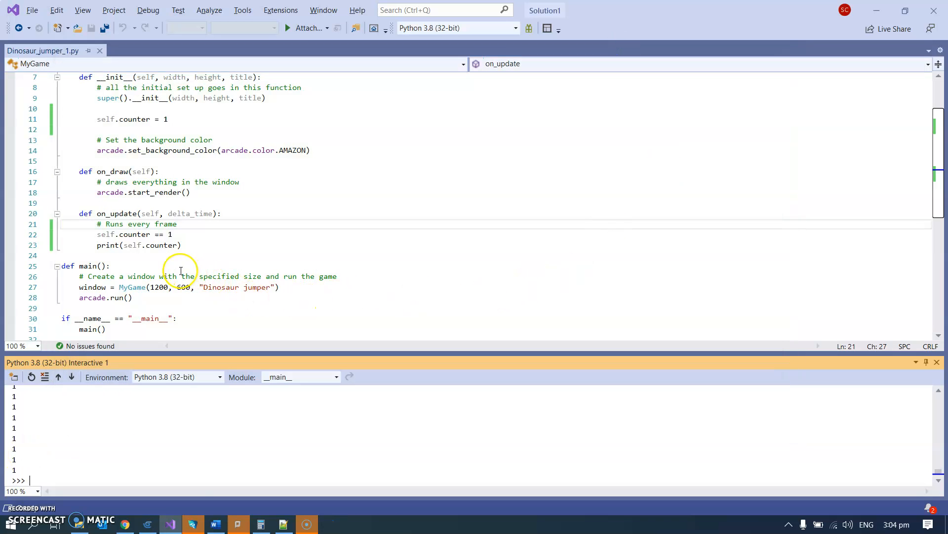
Change line 22 to self.counter += 1, rerun to see rising numbers, then close.
left_click(253, 234)
type("+")
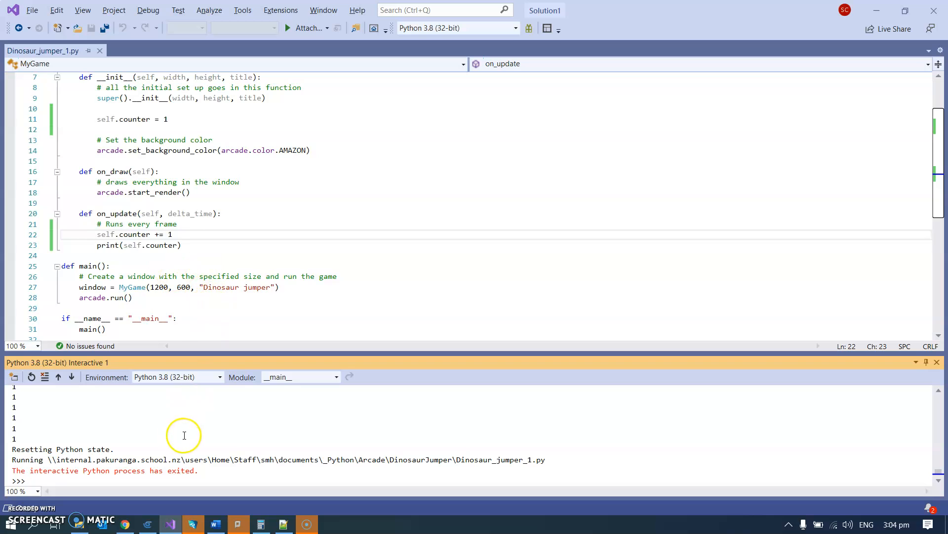
mouse_move(149, 461)
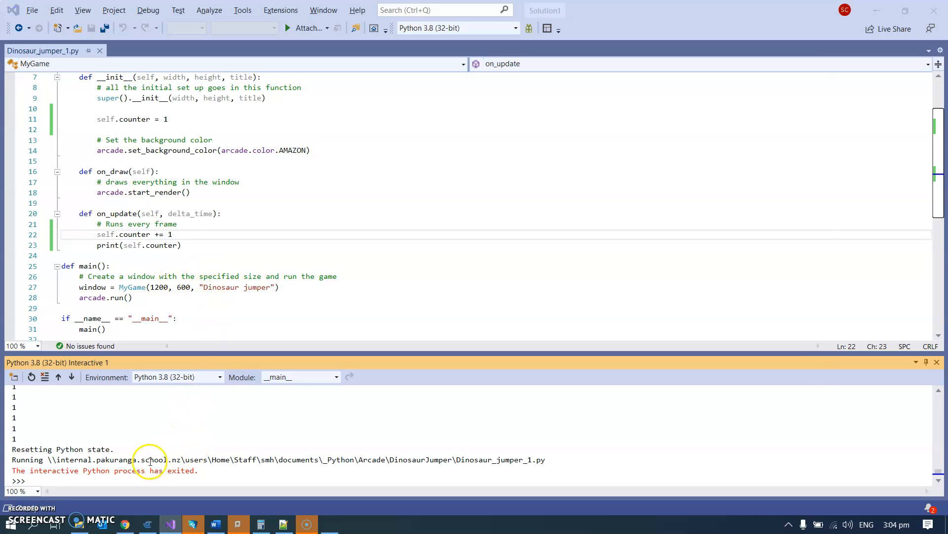
left_click(288, 28)
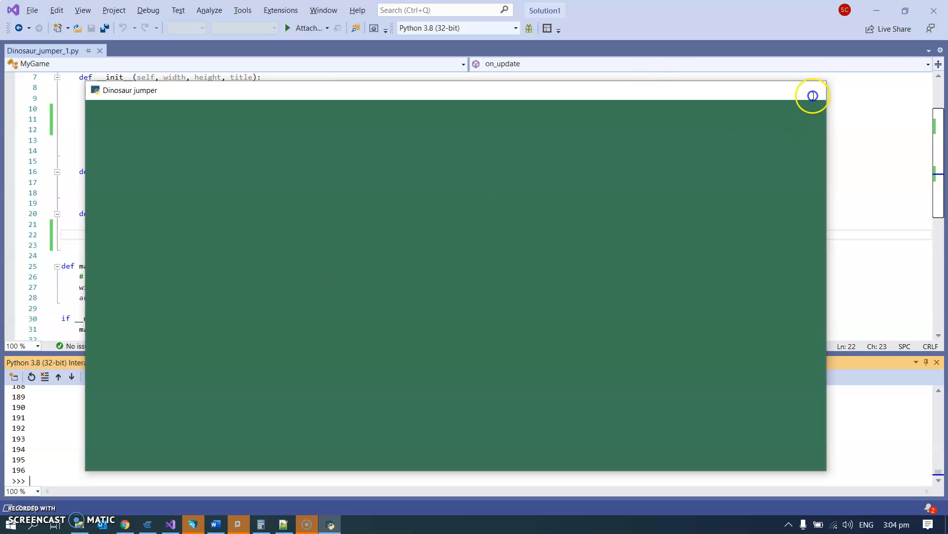
left_click(812, 95)
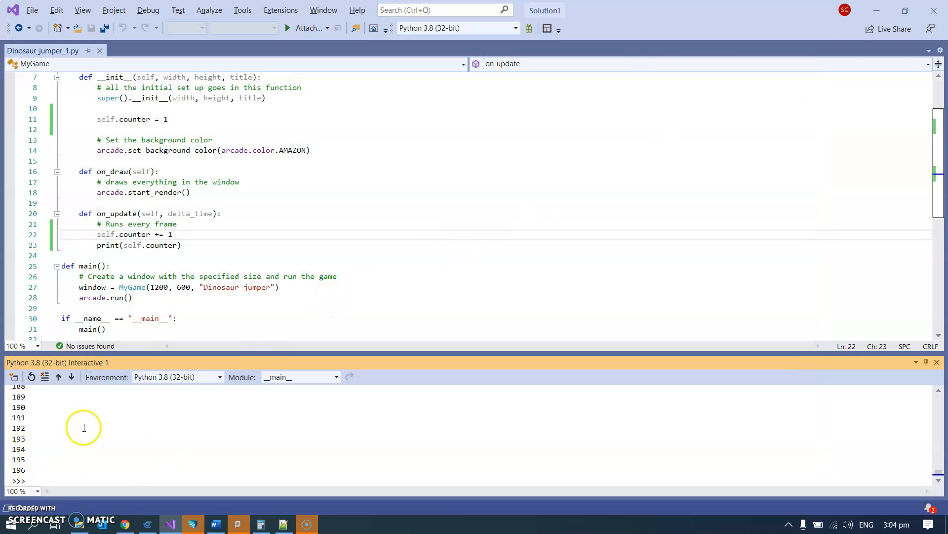
mouse_move(51, 455)
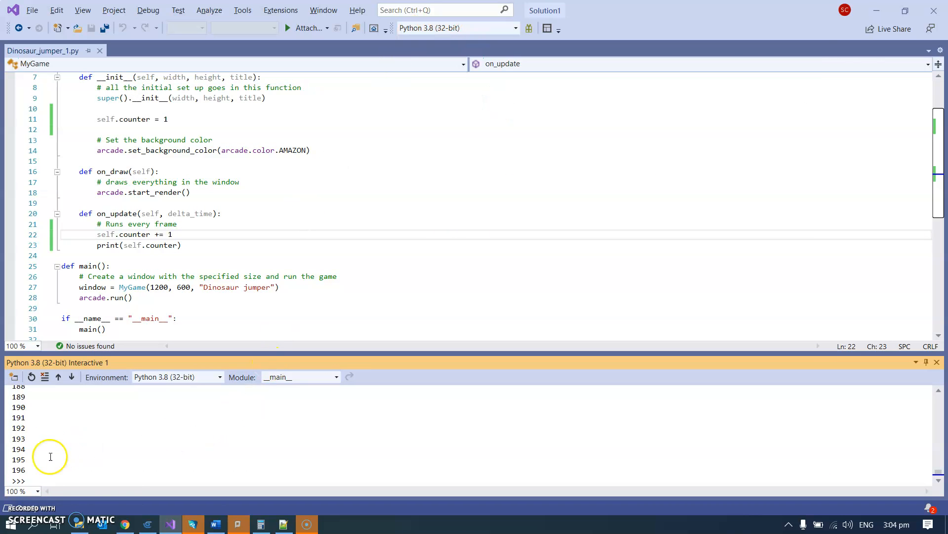